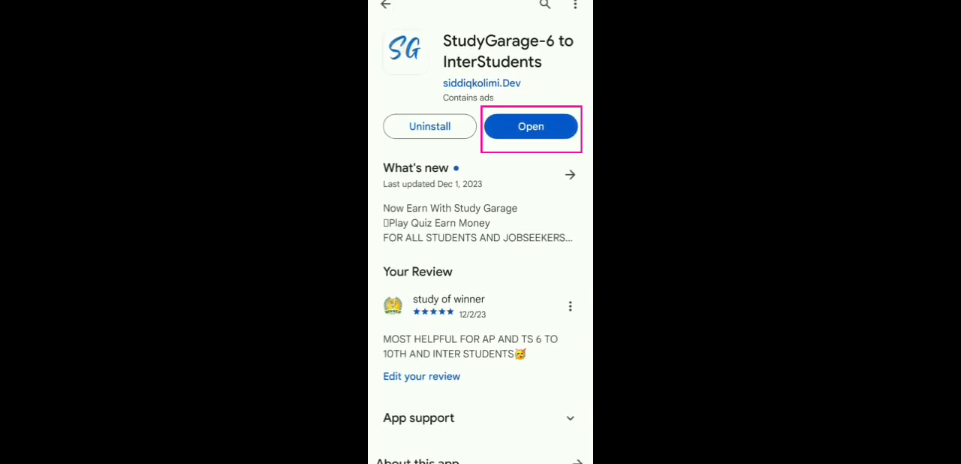
# - Open StudyGarage-6 to InterStudents from its Google Play listing
pyautogui.click(530, 126)
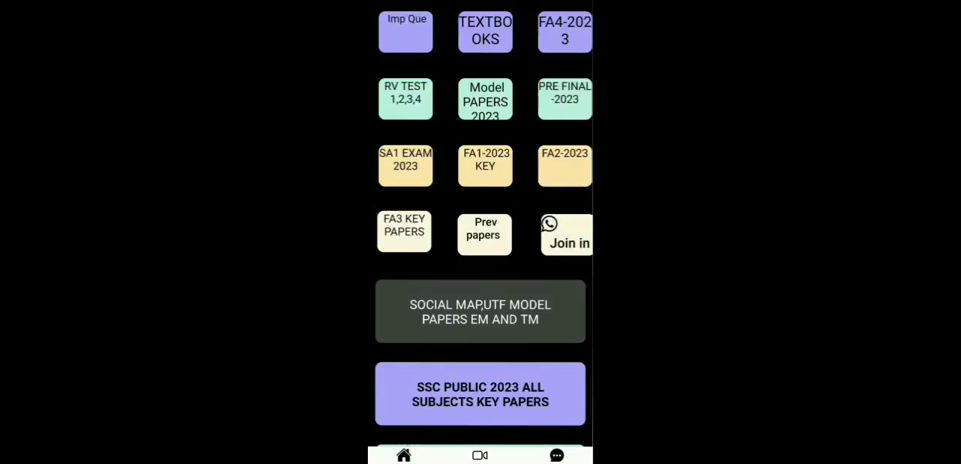
# - Scroll down the home grid to the BLUEPRINTS ALL SUBJECTS tile and back up
pyautogui.scroll(-3)
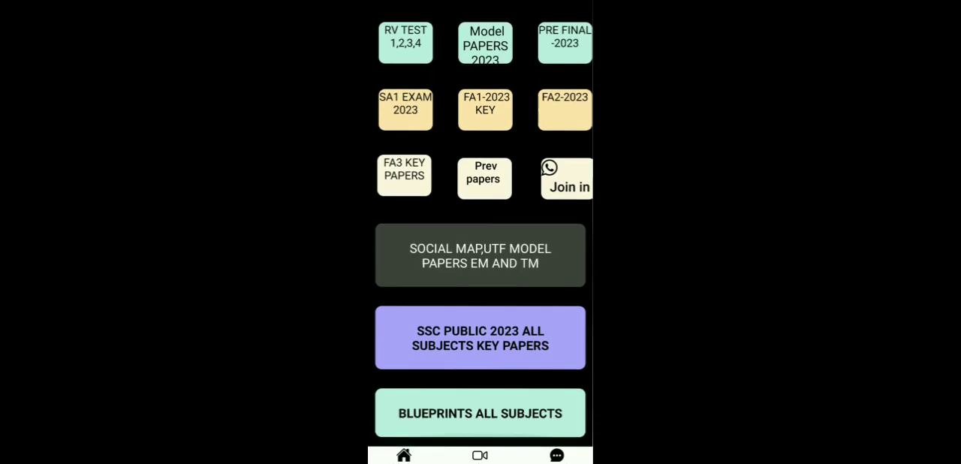
pyautogui.scroll(3)
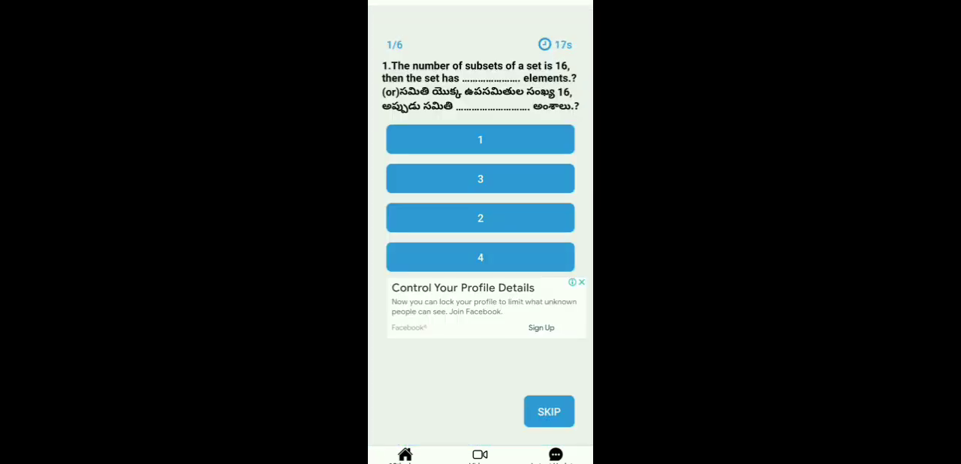
# - Choose an answer for quiz question 1 about a set with 16 subsets
pyautogui.click(549, 410)
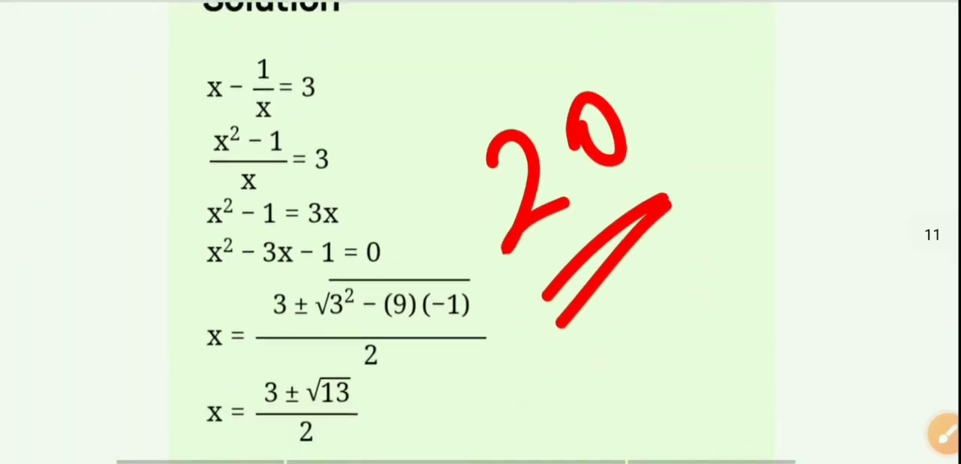
# - Scroll from the page 11 quadratic solution to the page 13 Mean formula
pyautogui.scroll(-3)
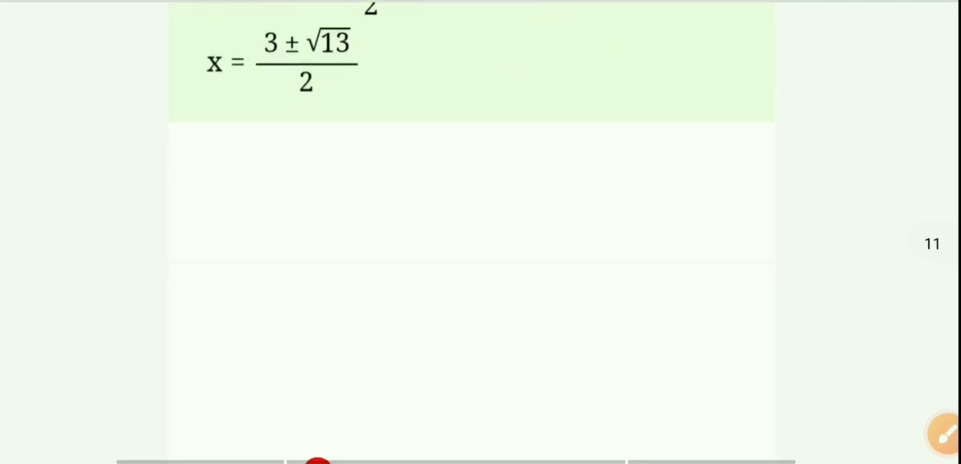
pyautogui.scroll(-3)
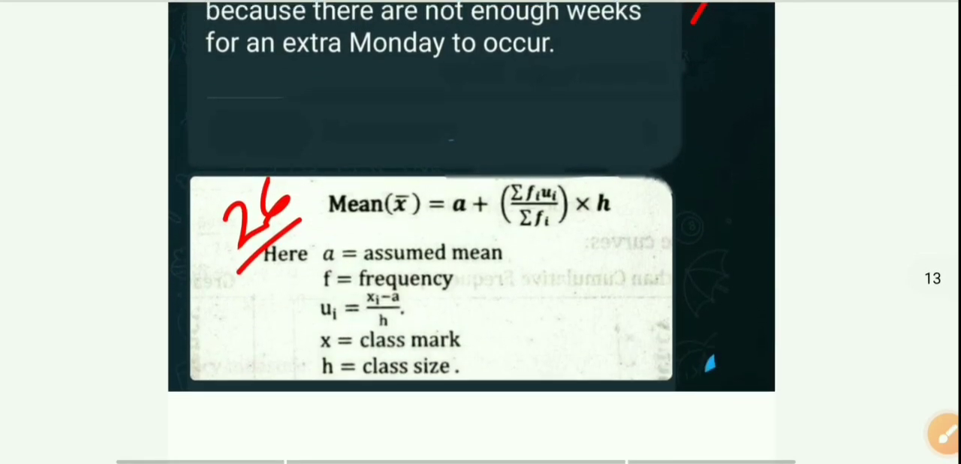